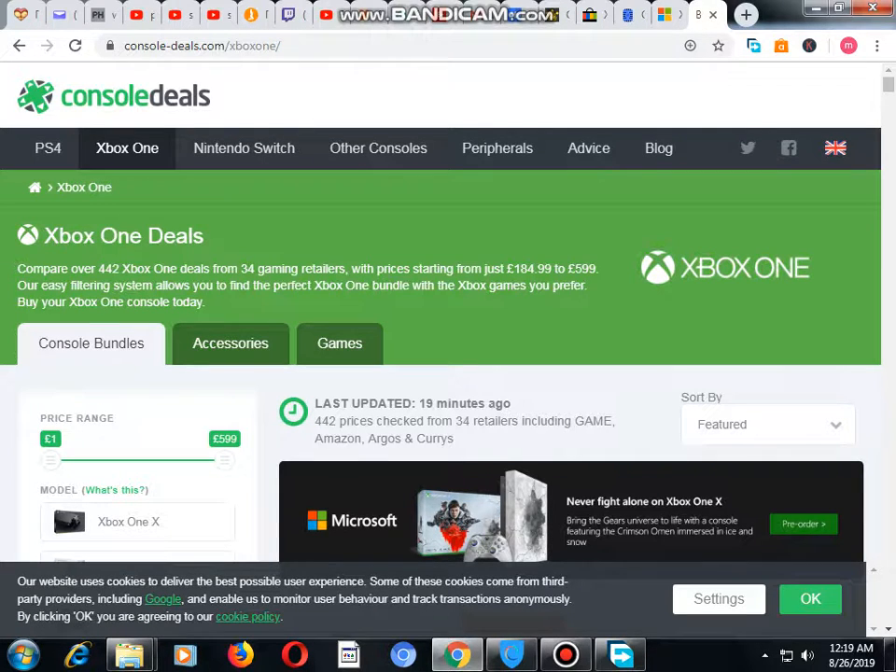
mouse_move(127, 149)
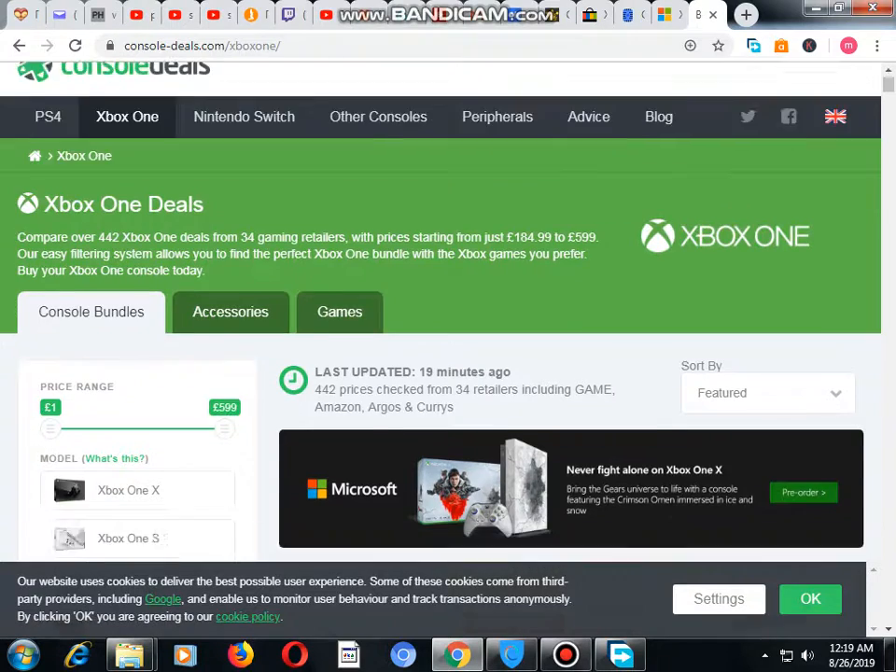
scroll("down", 3)
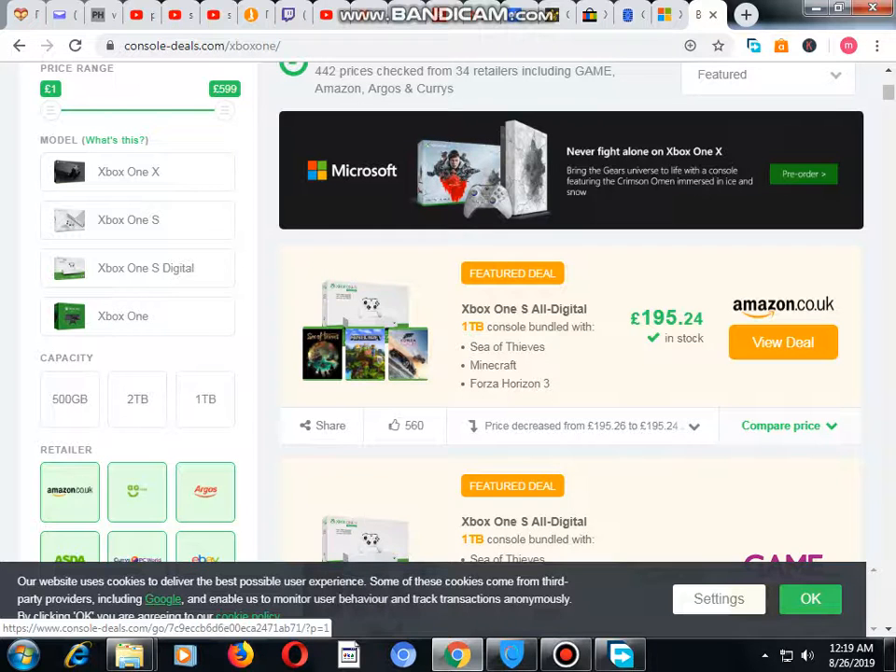
scroll("down", 3)
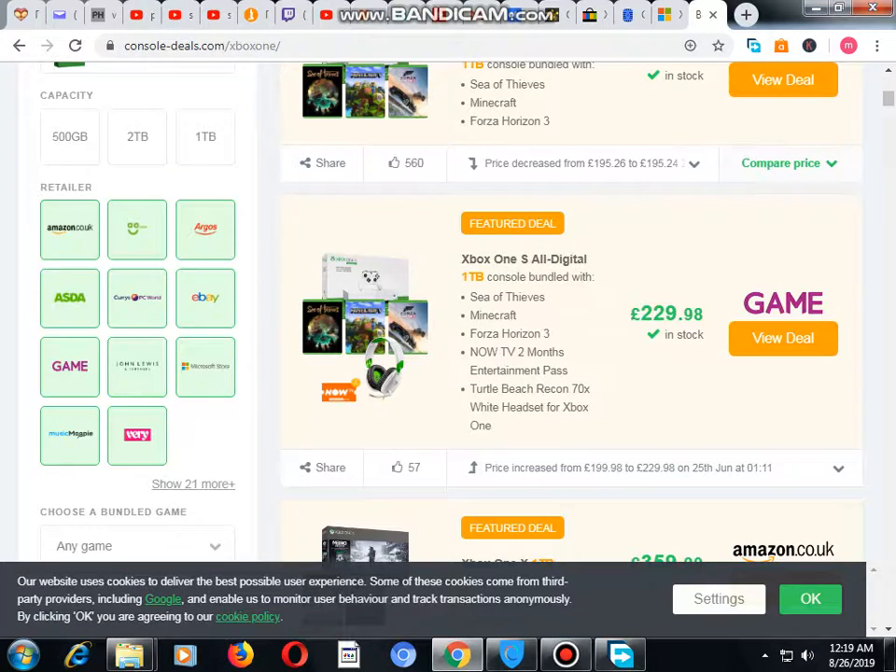
scroll("down", 3)
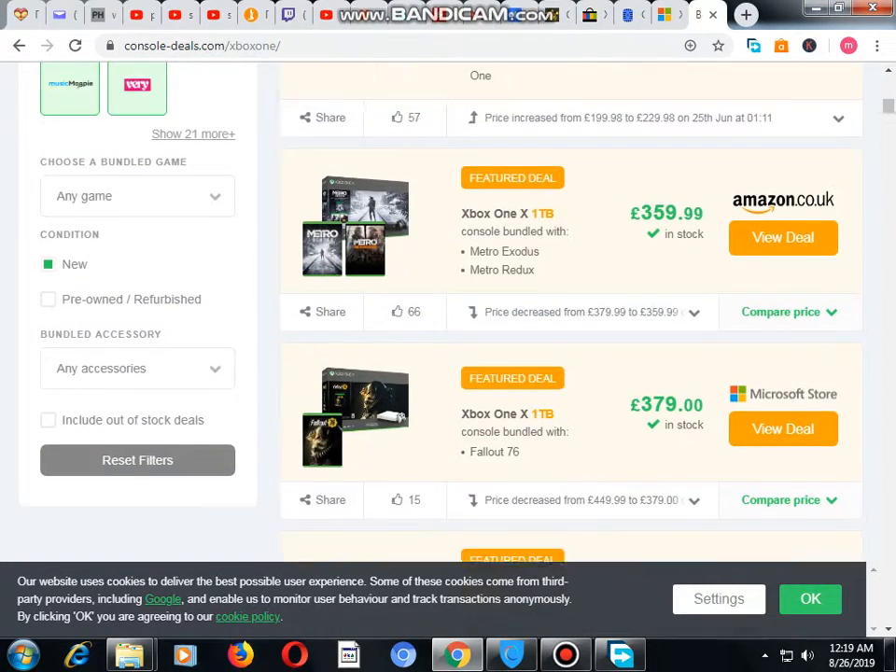
scroll("down", 3)
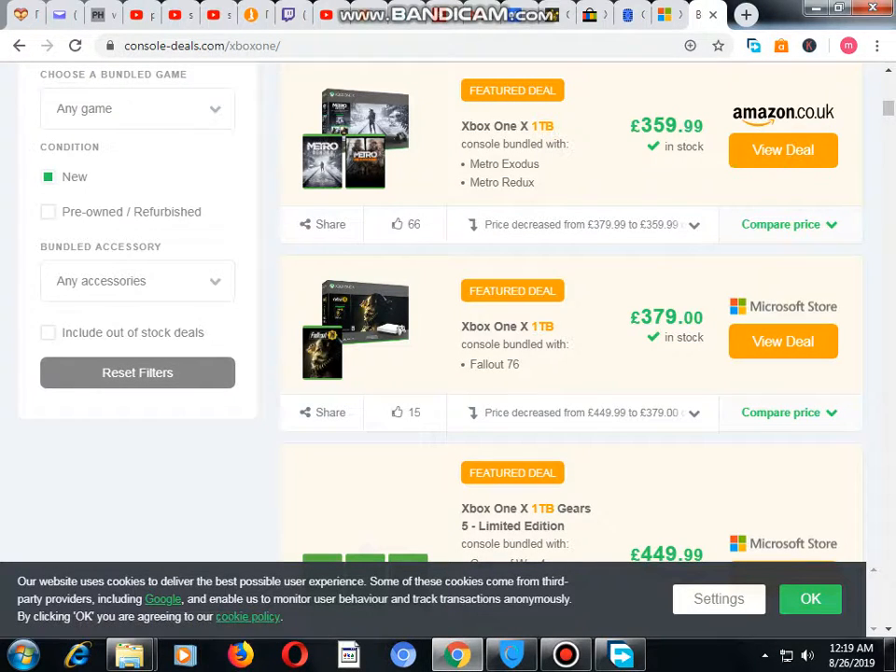
scroll("down", 3)
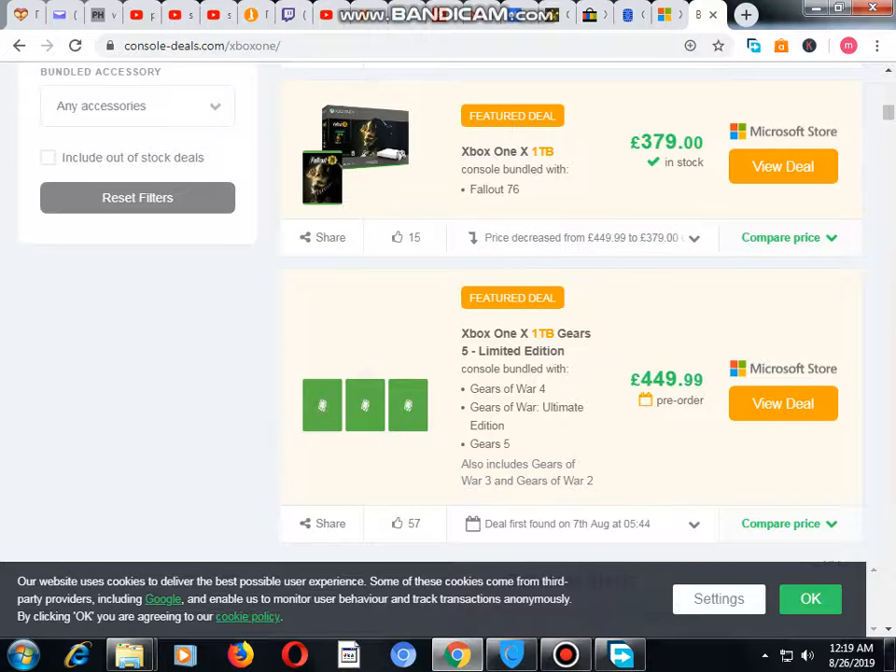
scroll("down", 3)
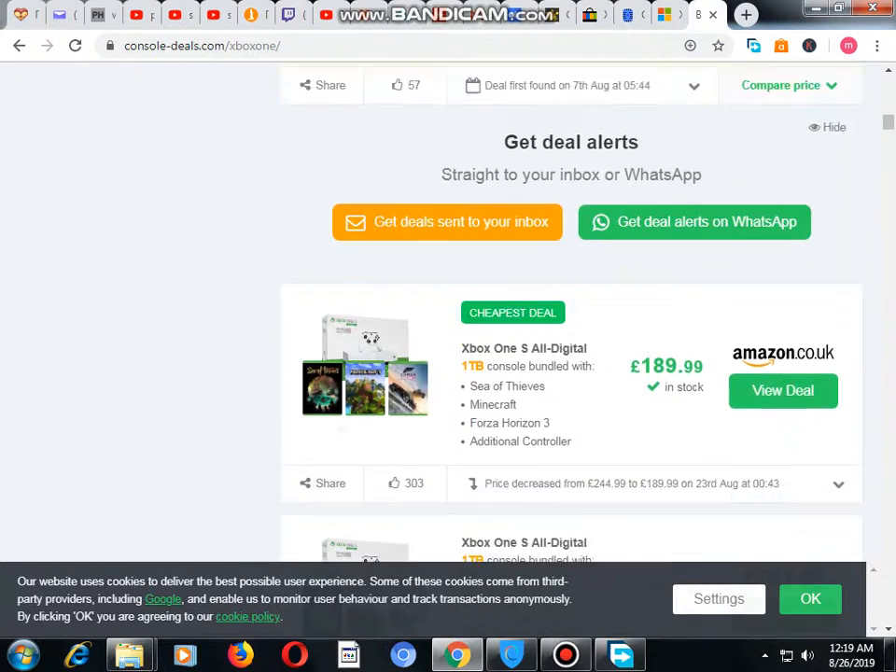
scroll("down", 3)
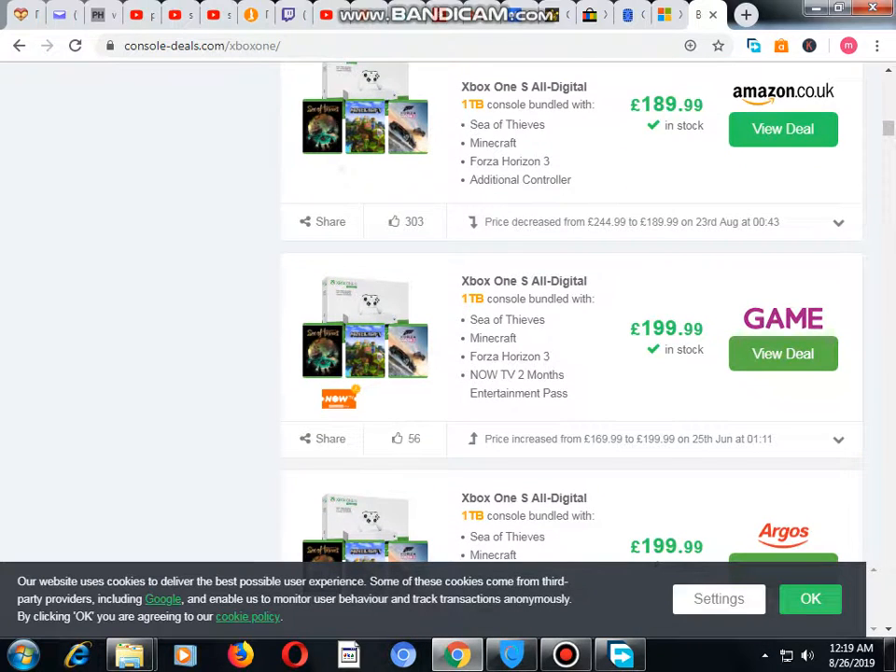
scroll("down", 3)
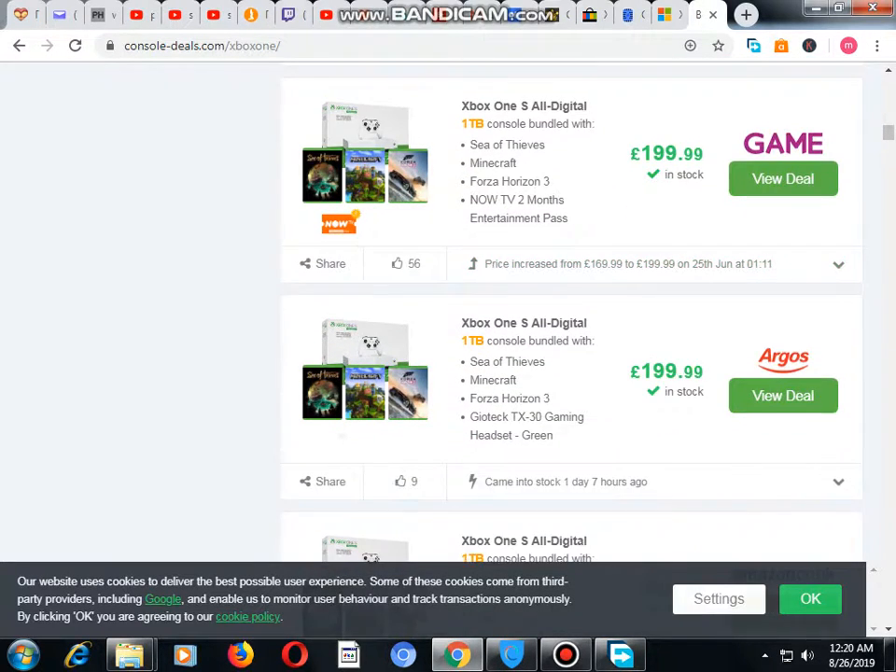
scroll("down", 3)
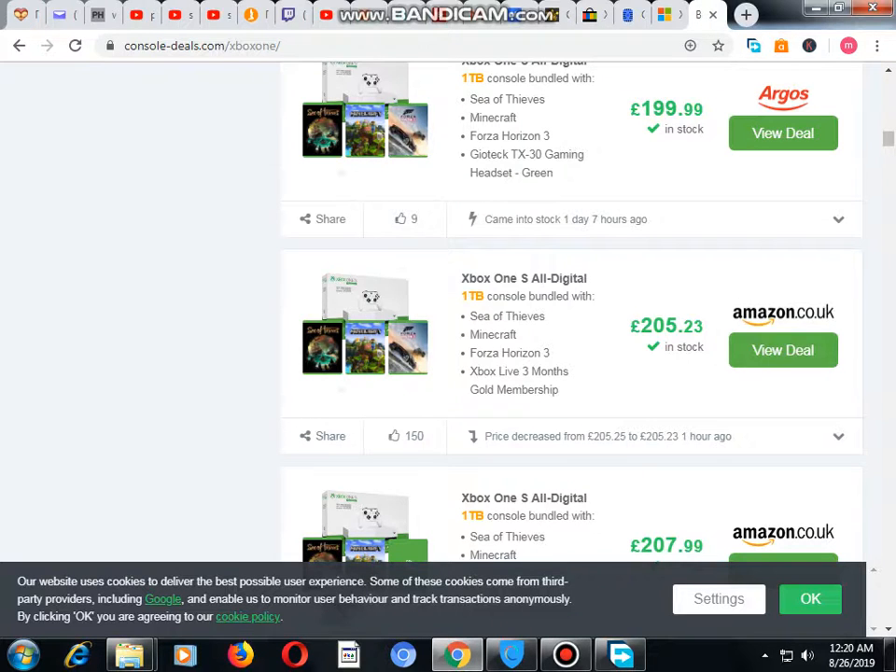
scroll("down", 3)
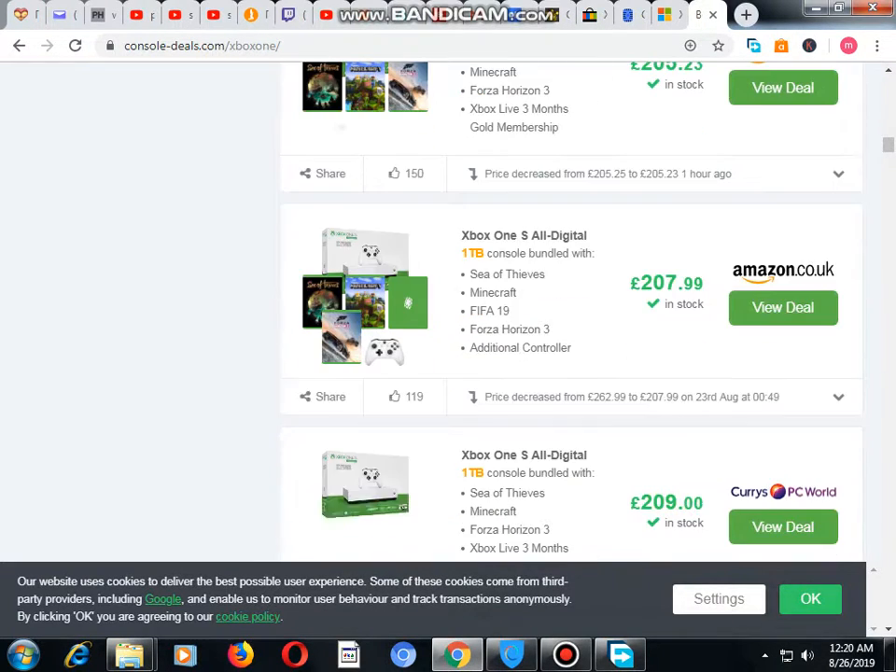
scroll("down", 3)
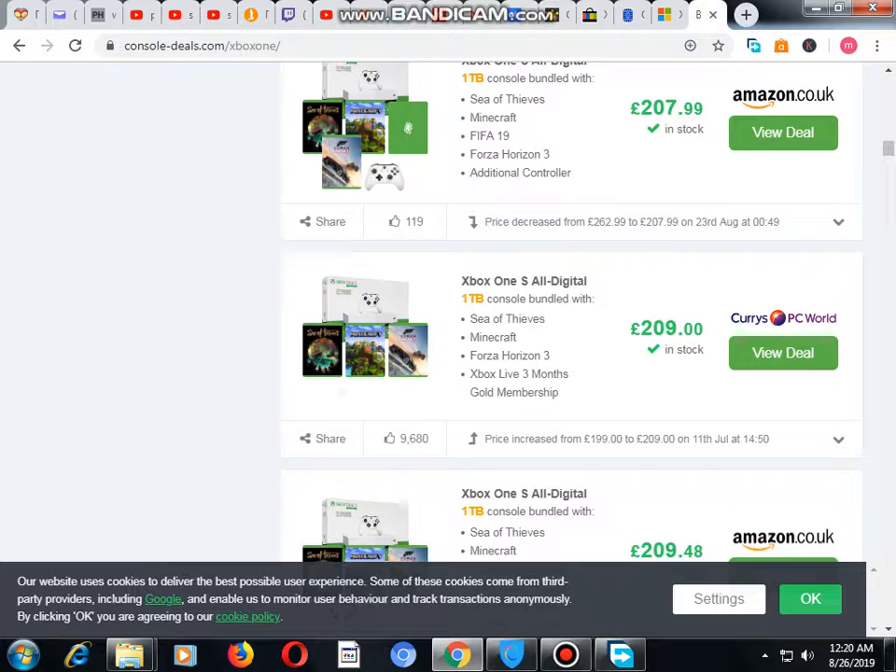
scroll("down", 3)
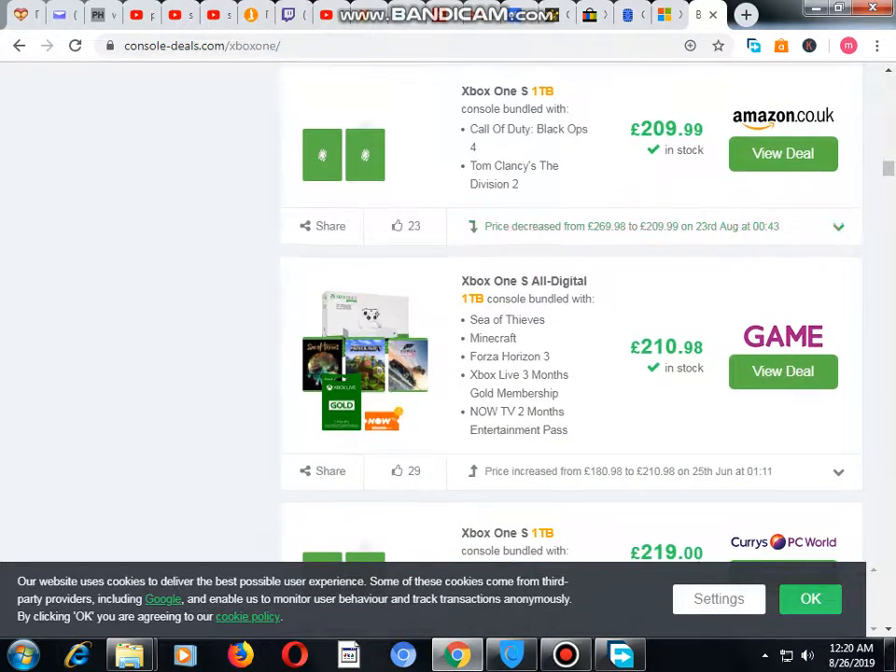
scroll("down", 3)
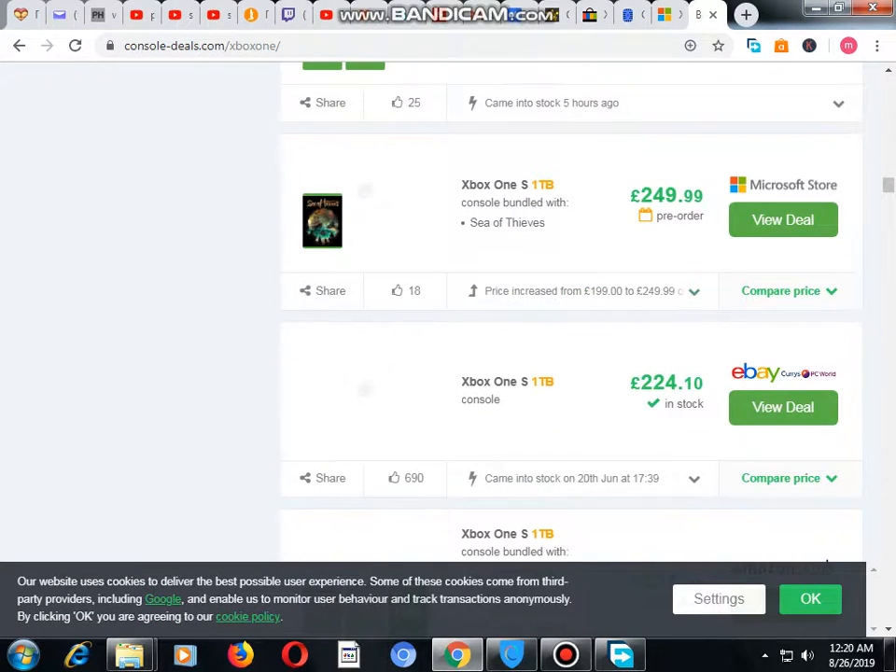
scroll("down", 3)
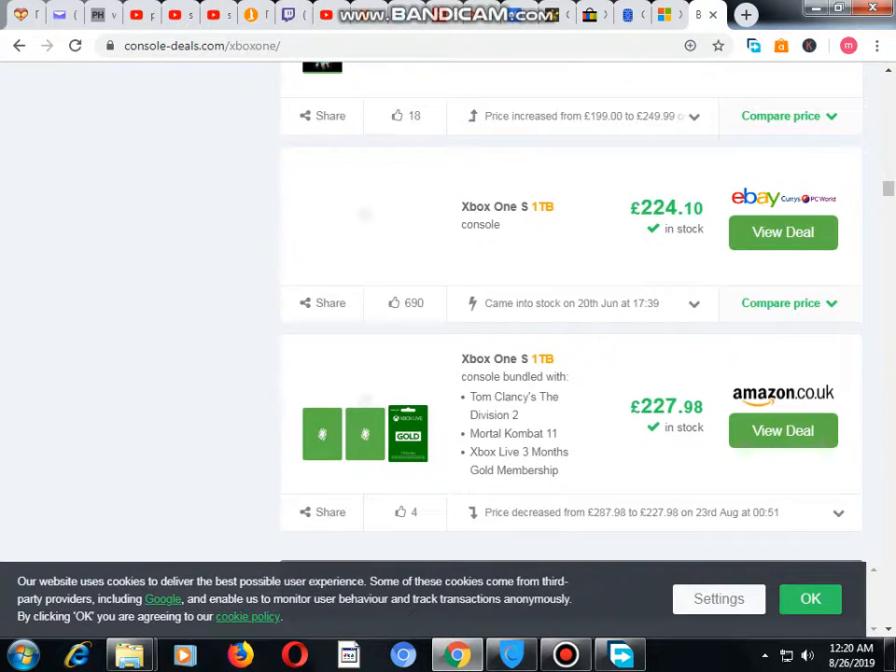
scroll("down", 3)
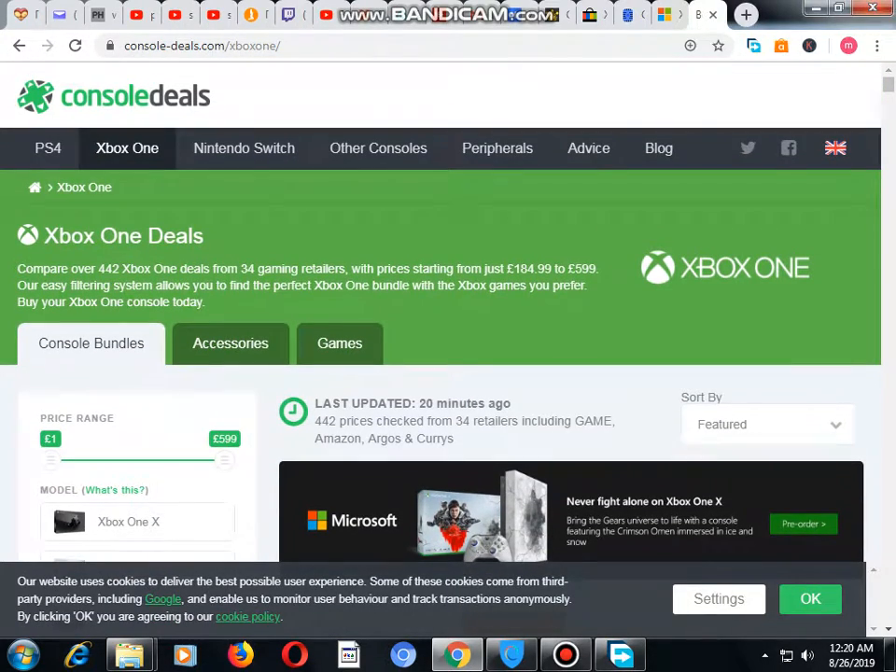
mouse_move(48, 150)
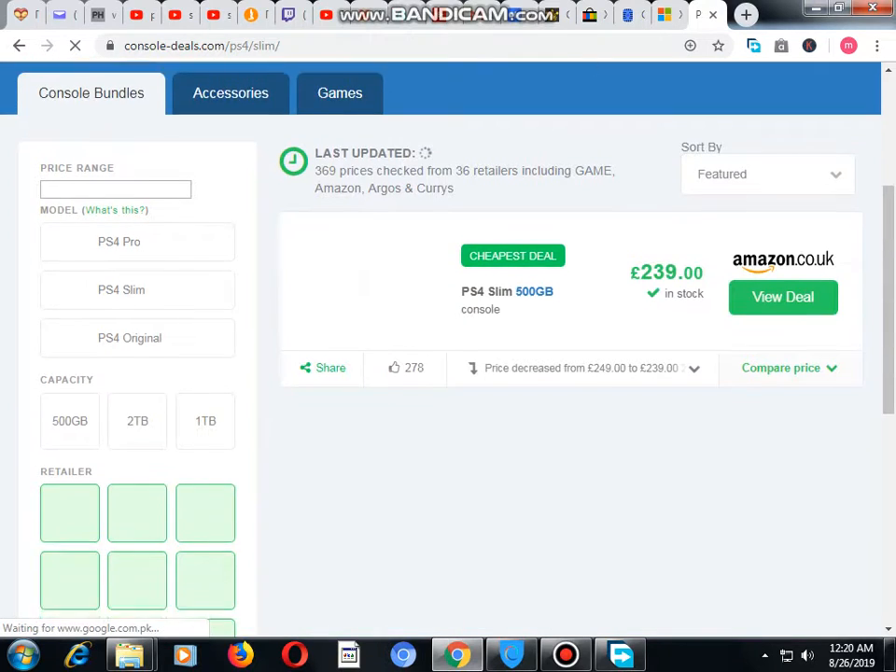
scroll("down", 3)
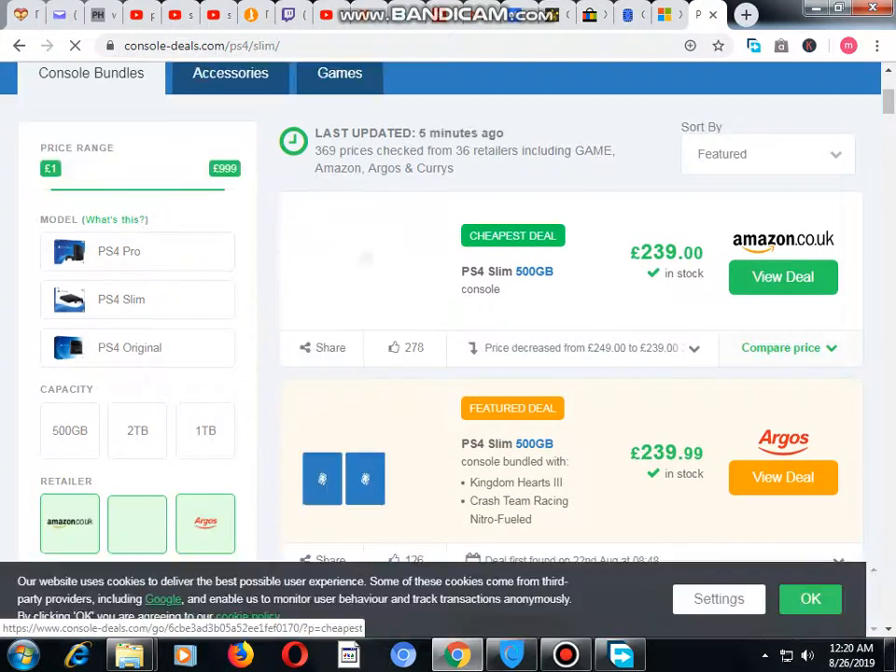
scroll("down", 3)
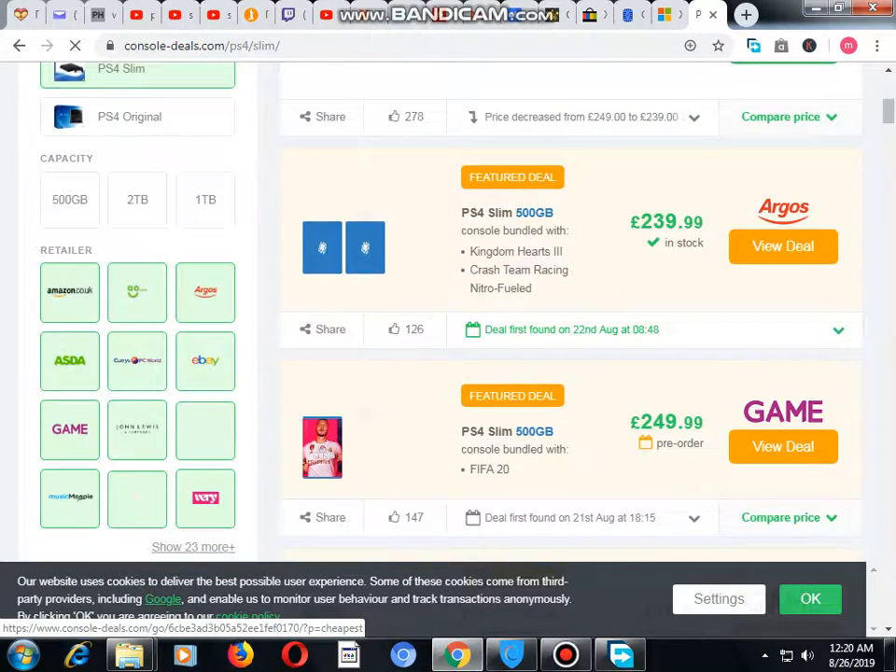
scroll("down", 3)
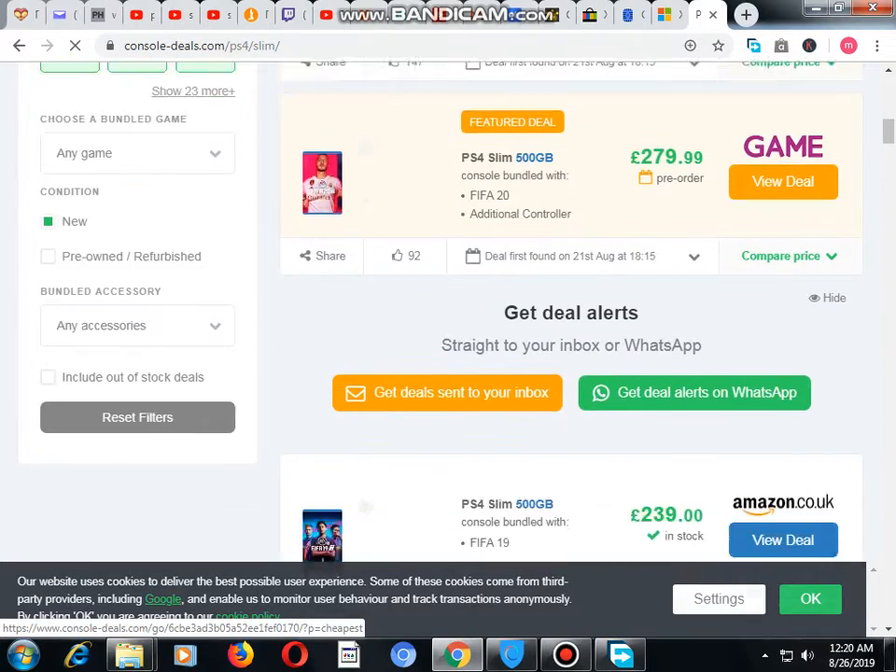
scroll("down", 3)
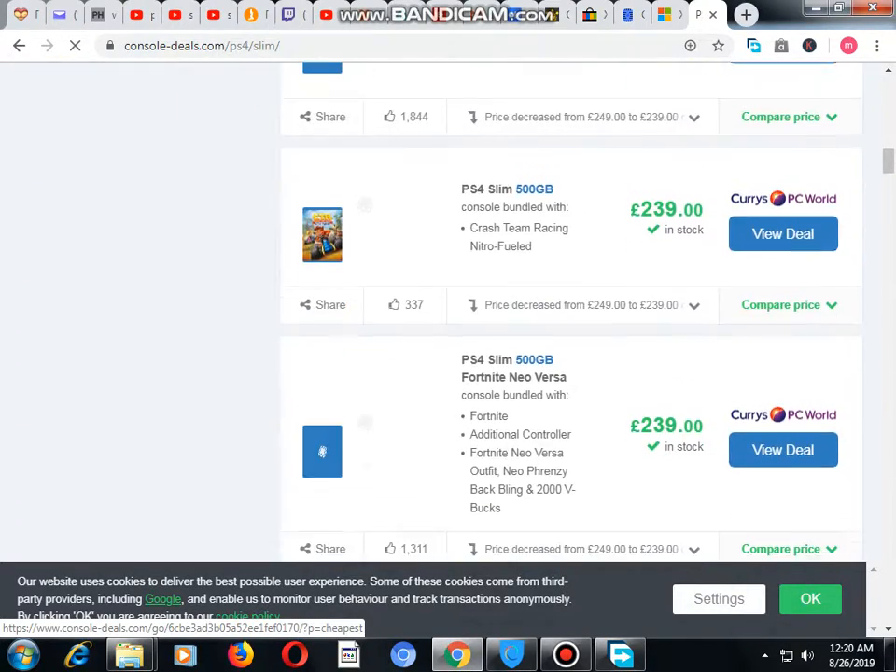
scroll("down", 3)
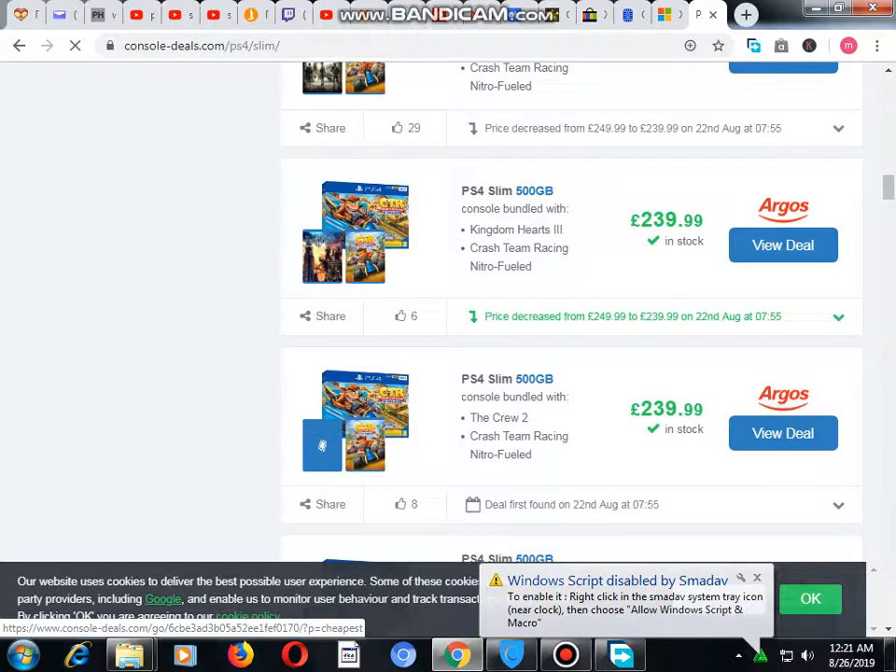
scroll("down", 3)
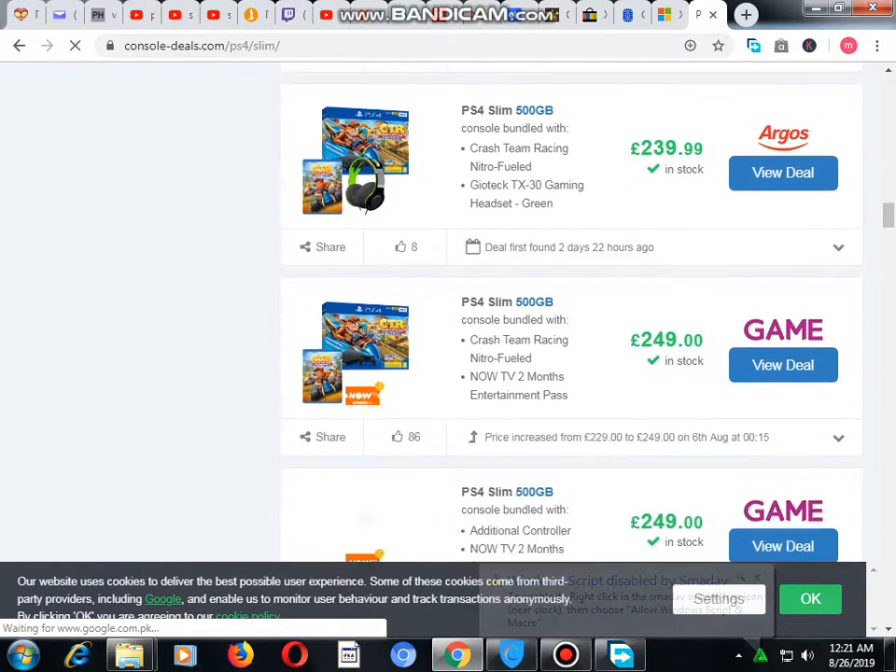
scroll("down", 3)
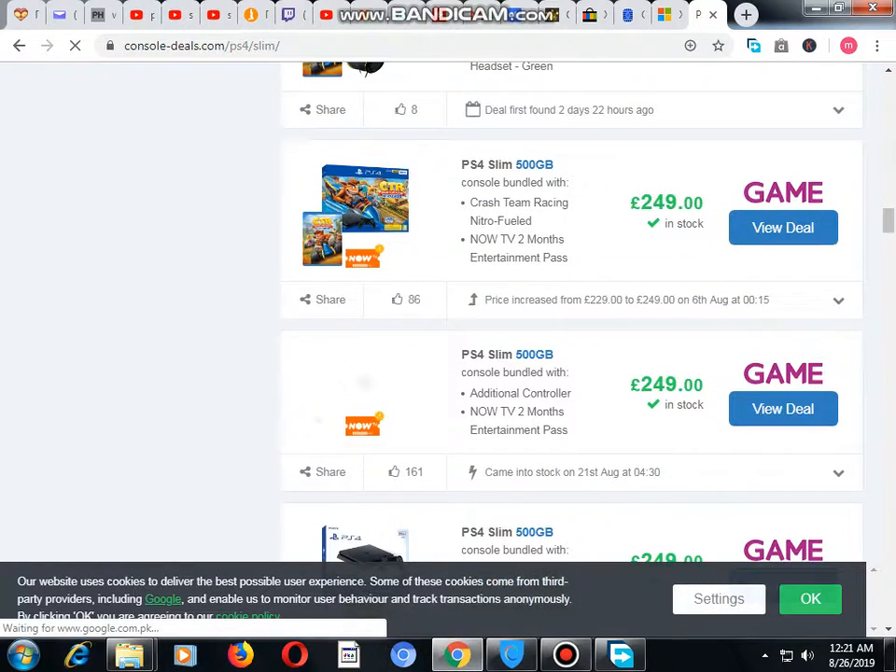
scroll("down", 3)
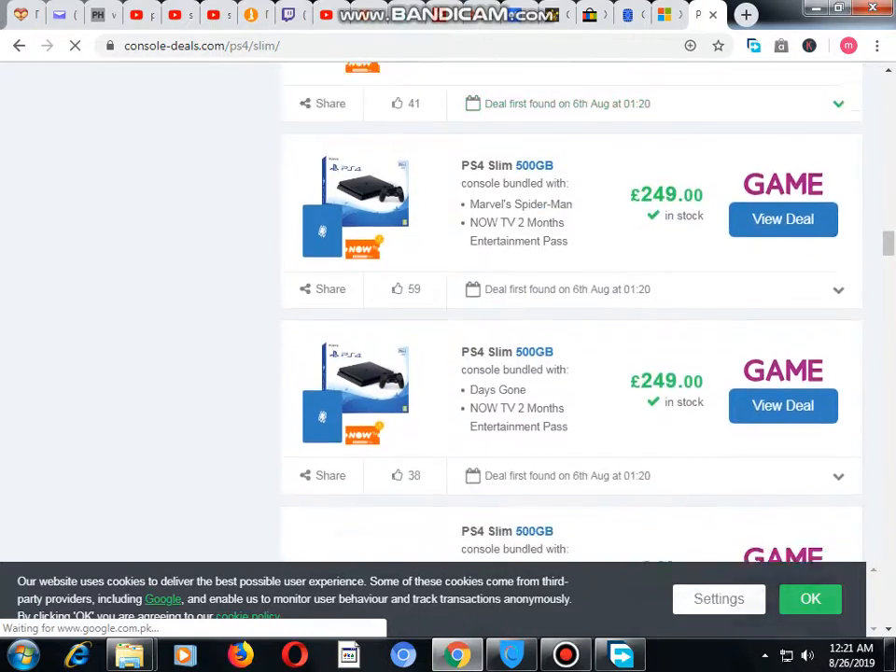
scroll("up", 3)
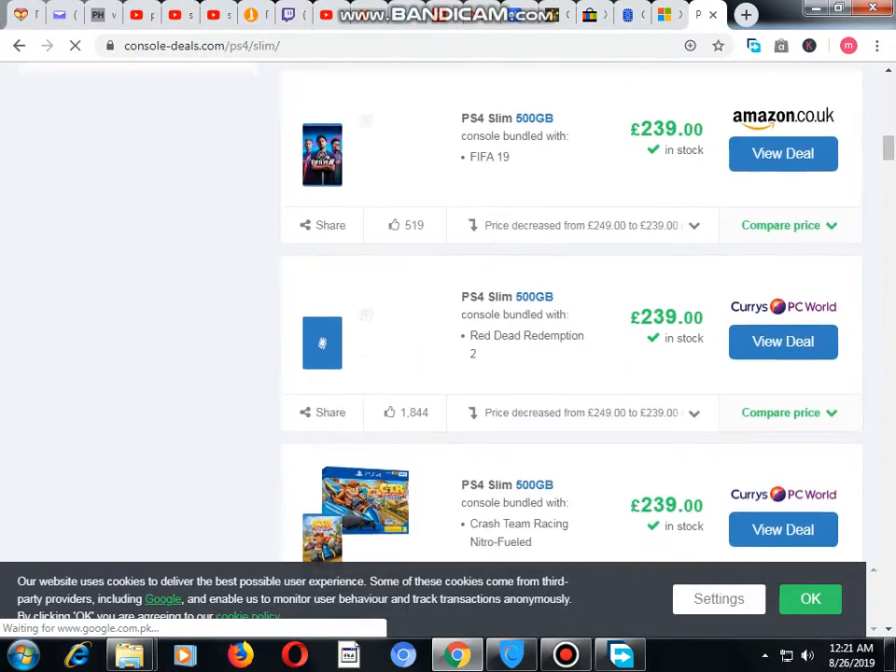
scroll("down", 3)
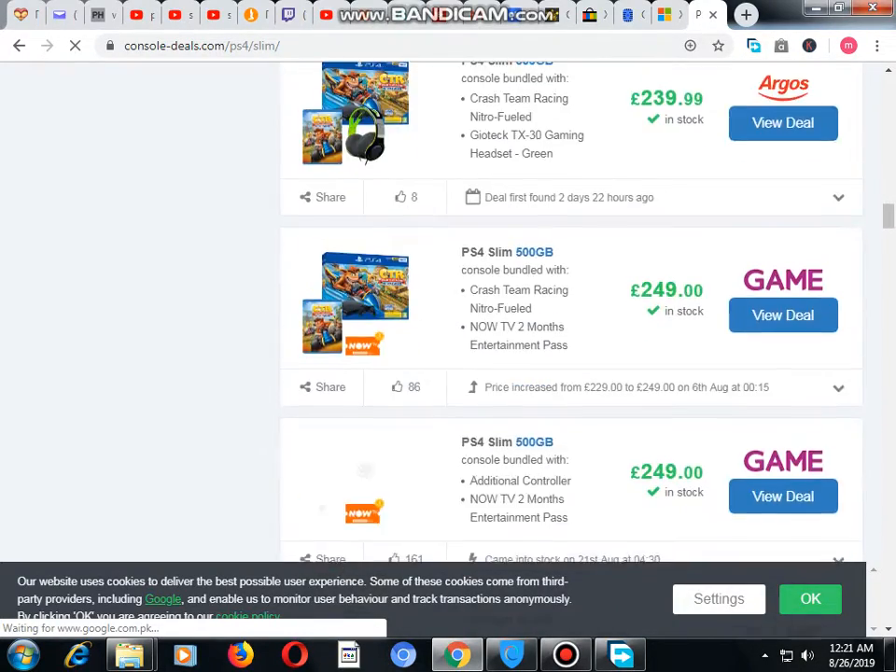
scroll("down", 3)
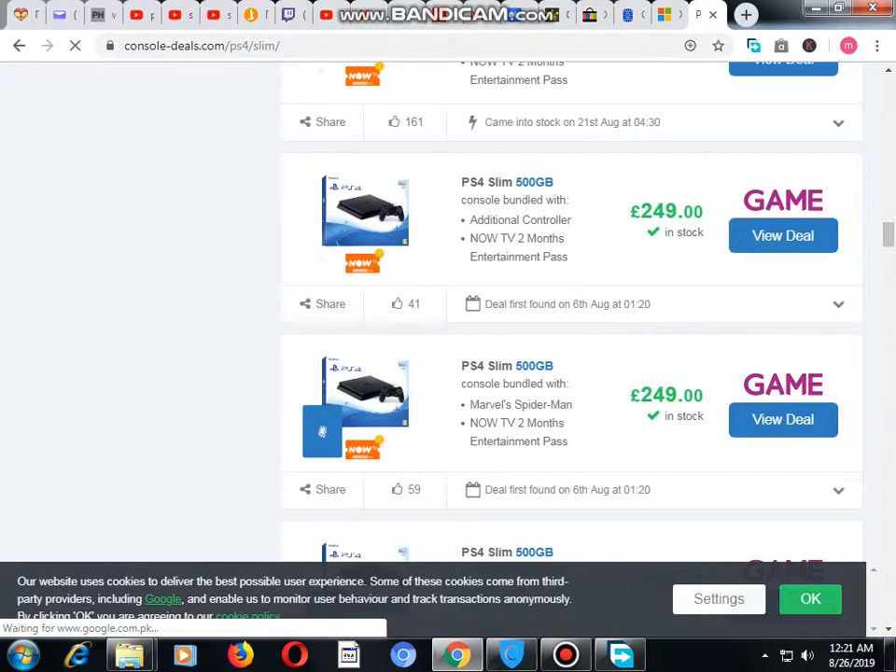
scroll("down", 3)
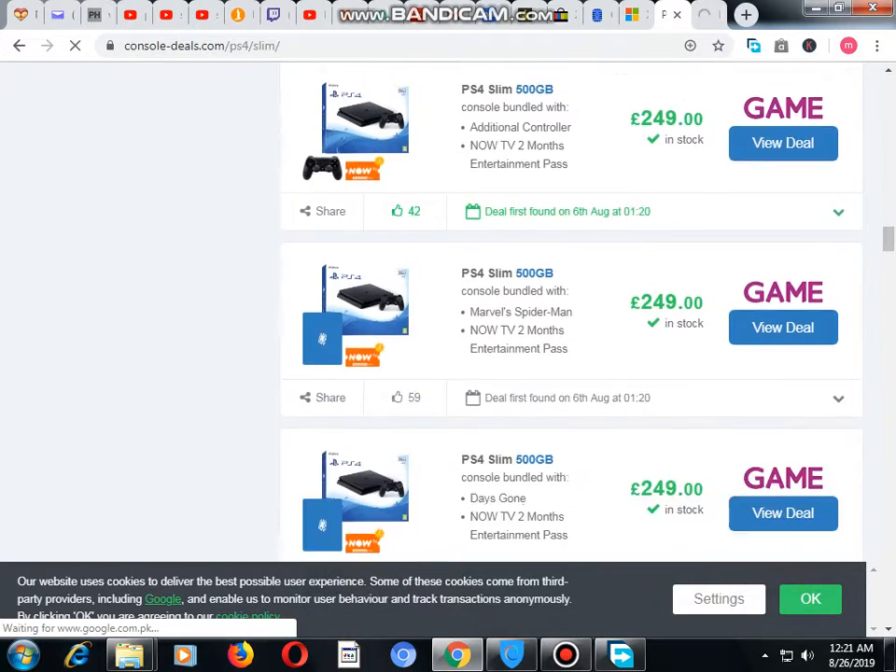
scroll("down", 3)
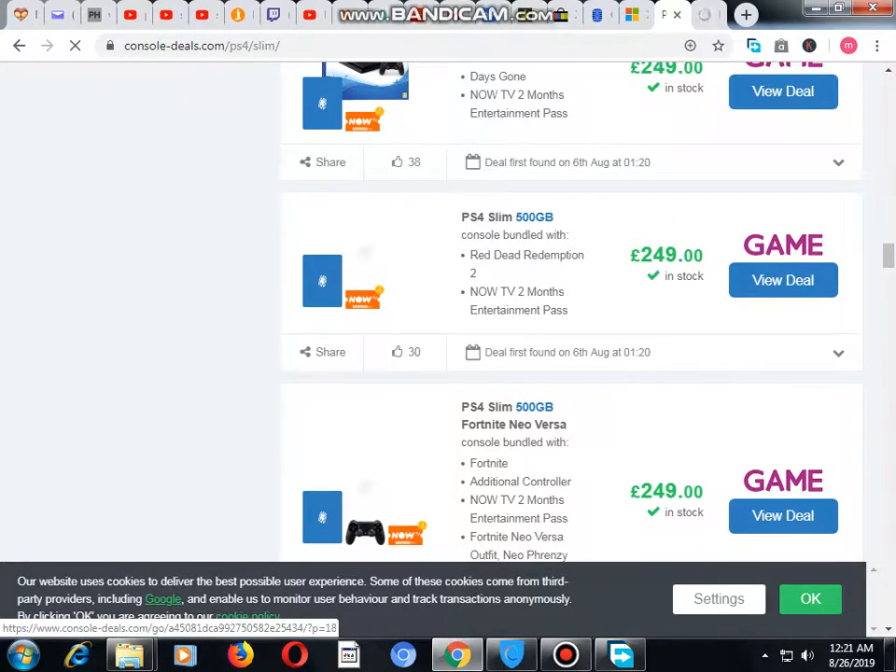
scroll("down", 3)
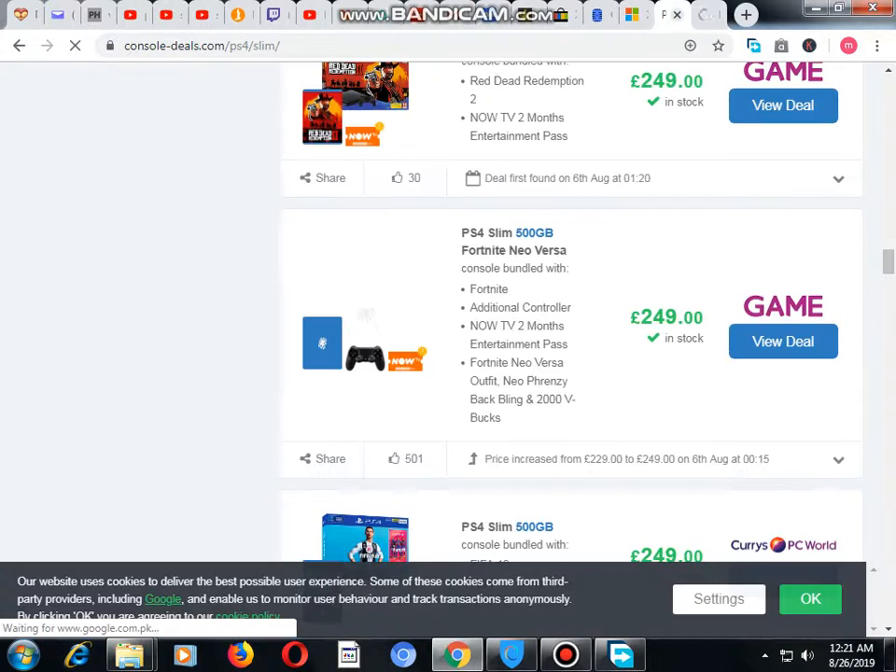
scroll("down", 3)
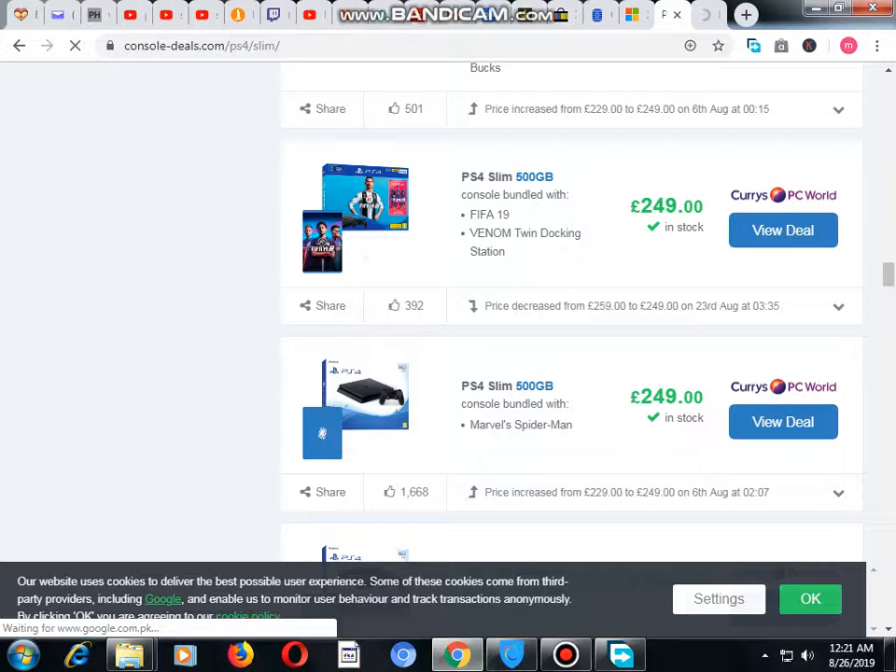
scroll("down", 3)
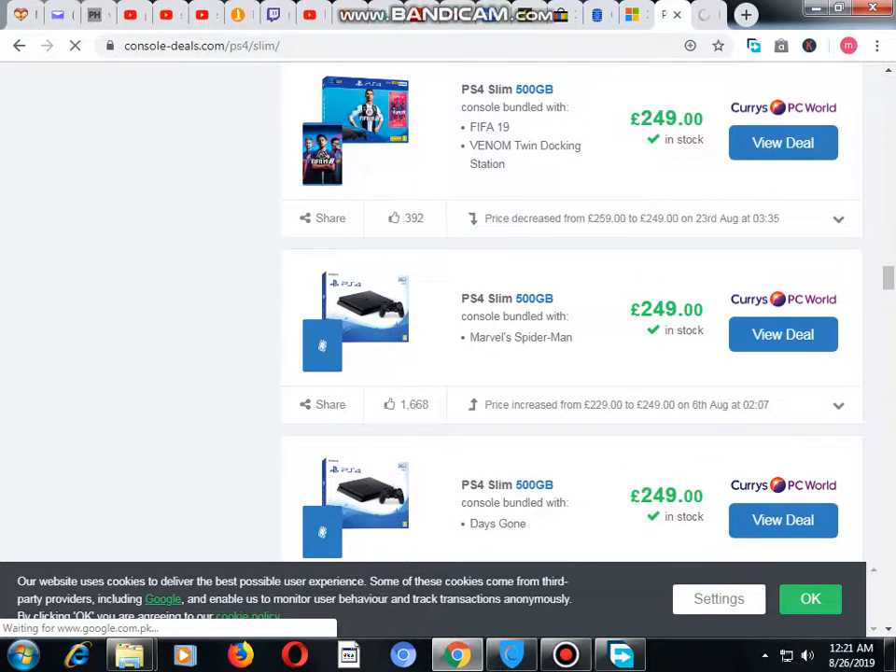